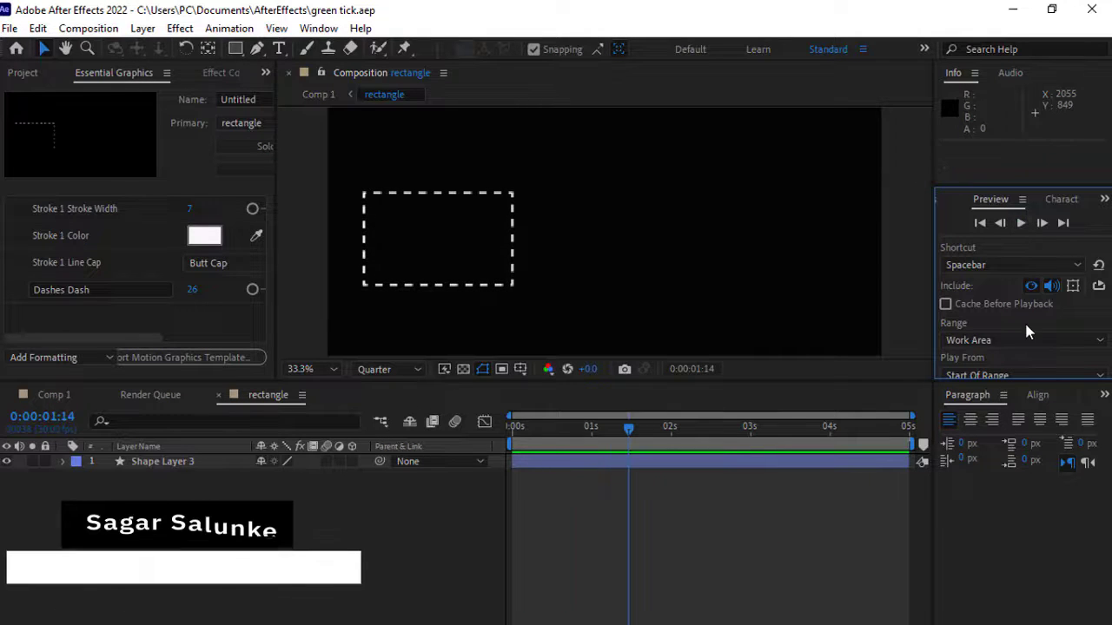
Step: Create composition Comp 2 at 1920×1080, 30 fps, 5 seconds long
click(23, 72)
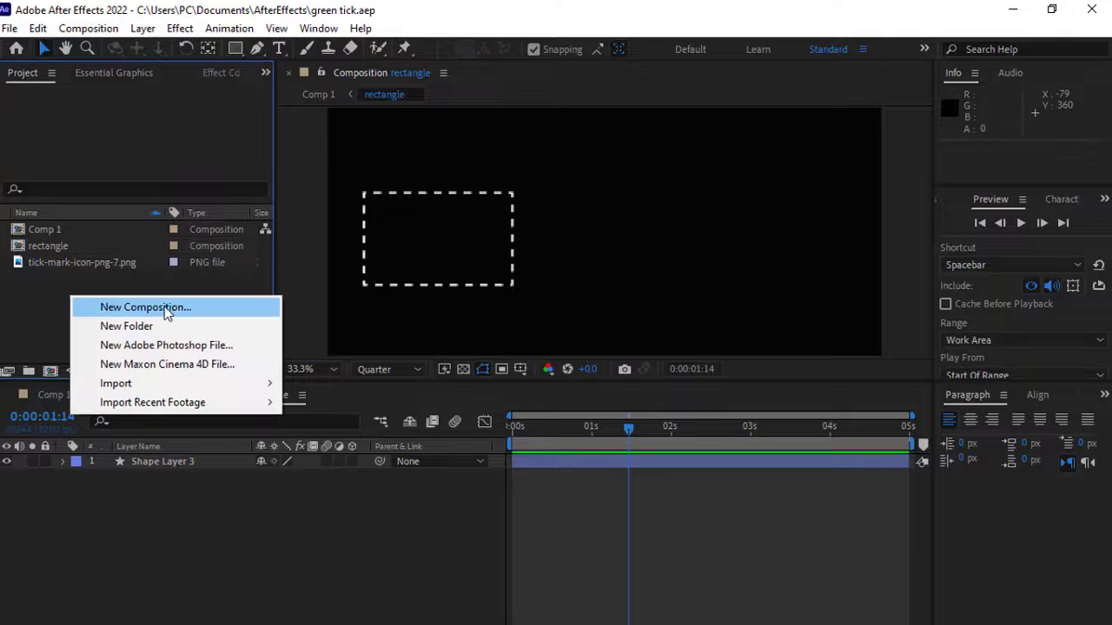
click(145, 307)
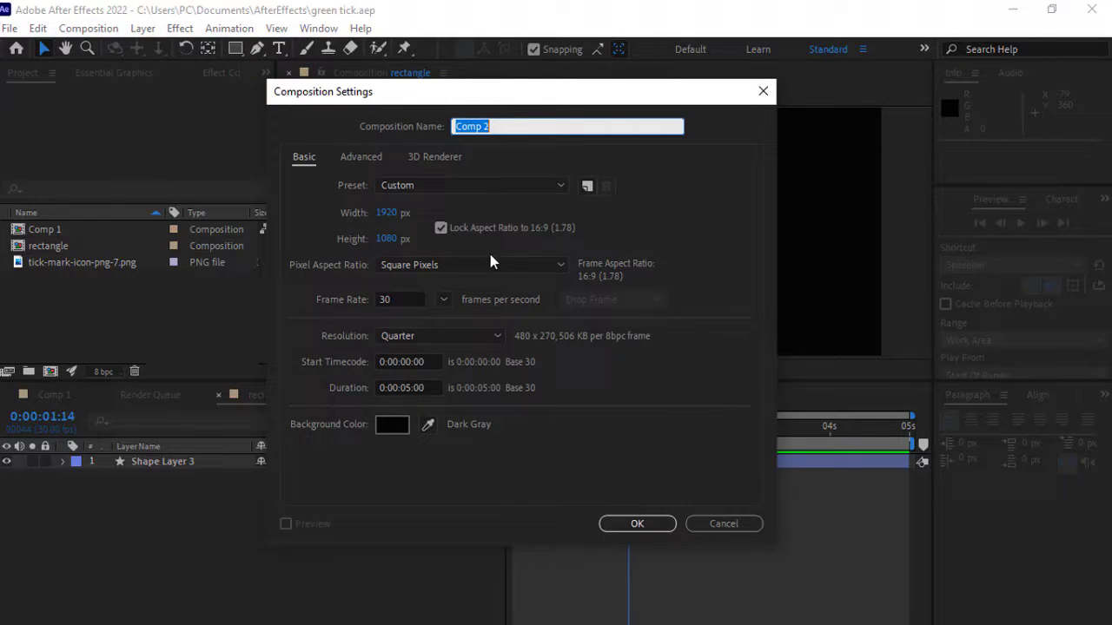
click(637, 523)
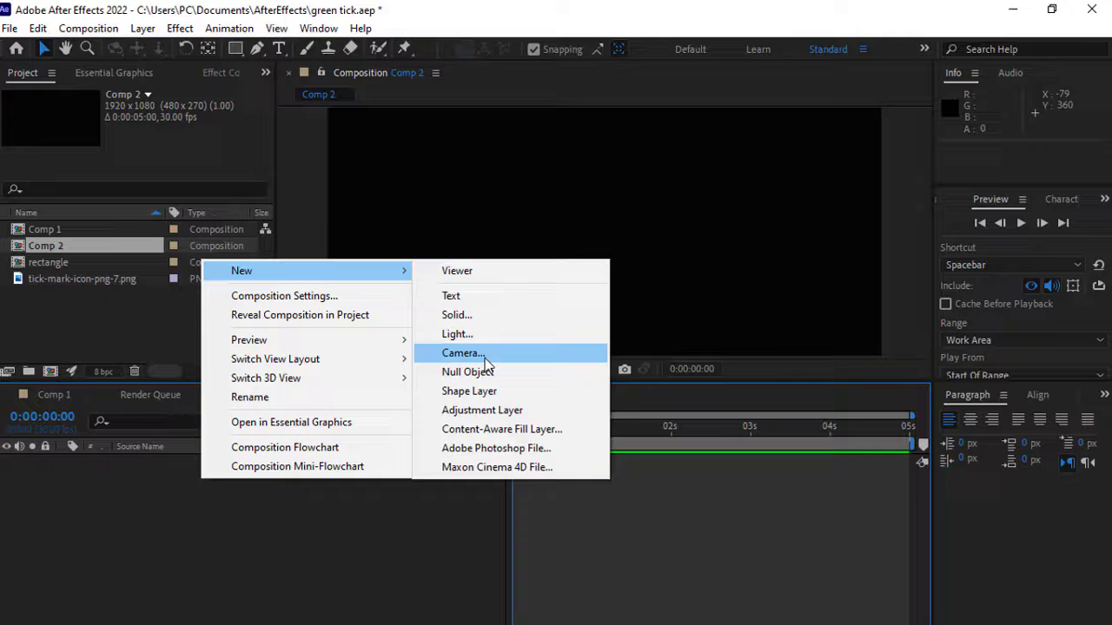
Step: Add Shape Layer 1 with a centred rectangle, Fill set to None and a solid-colour stroke
click(469, 391)
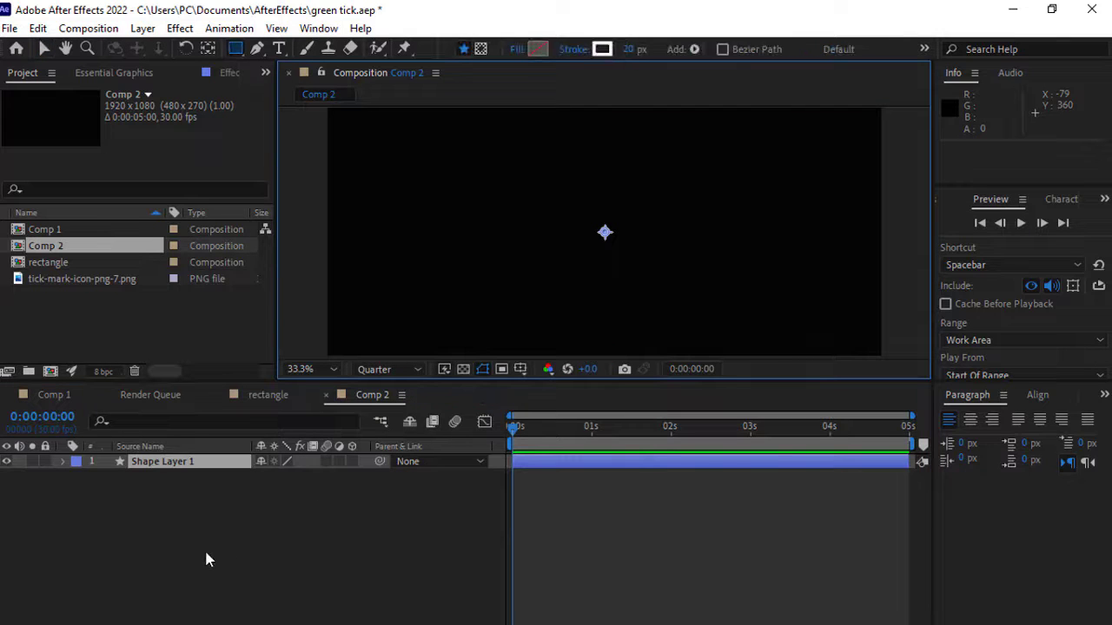
mouse_move(317, 149)
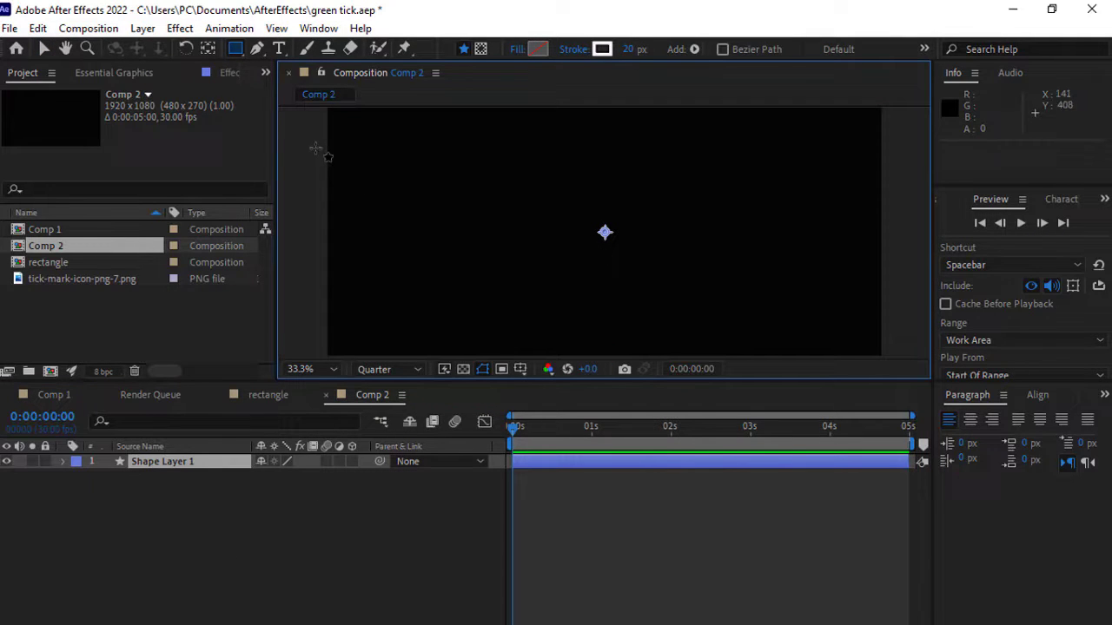
mouse_move(235, 49)
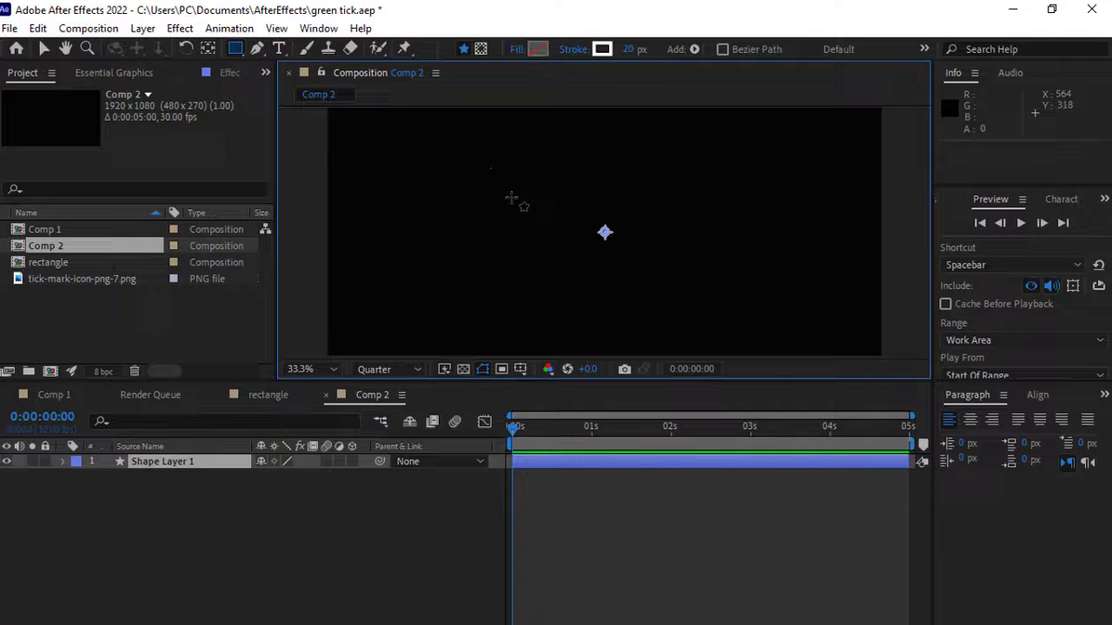
drag(491, 169, 760, 303)
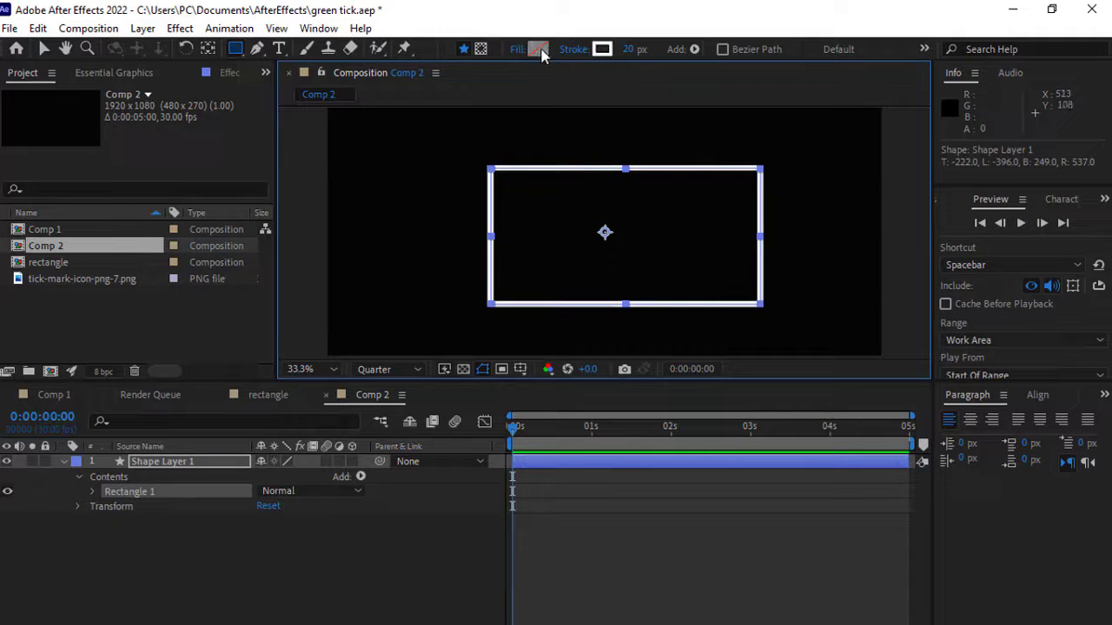
click(537, 49)
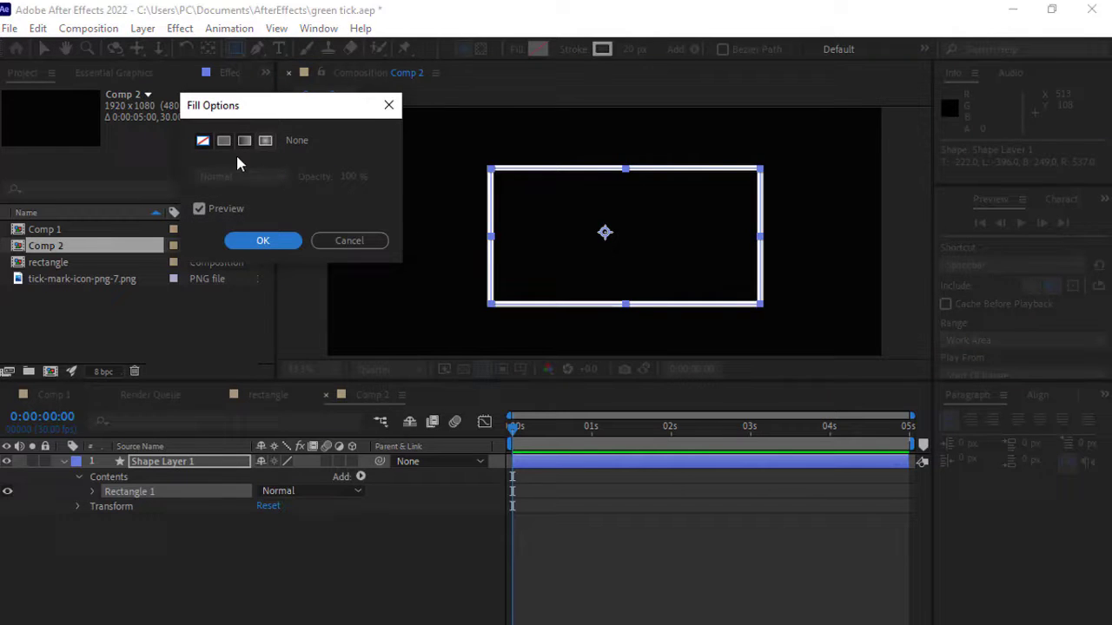
click(203, 141)
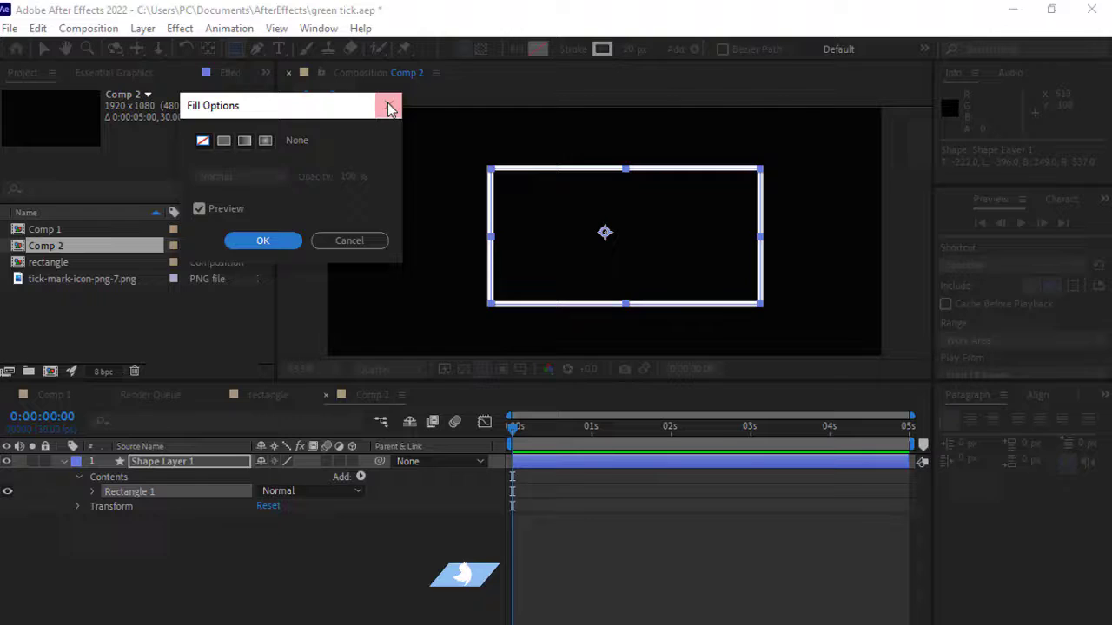
click(263, 240)
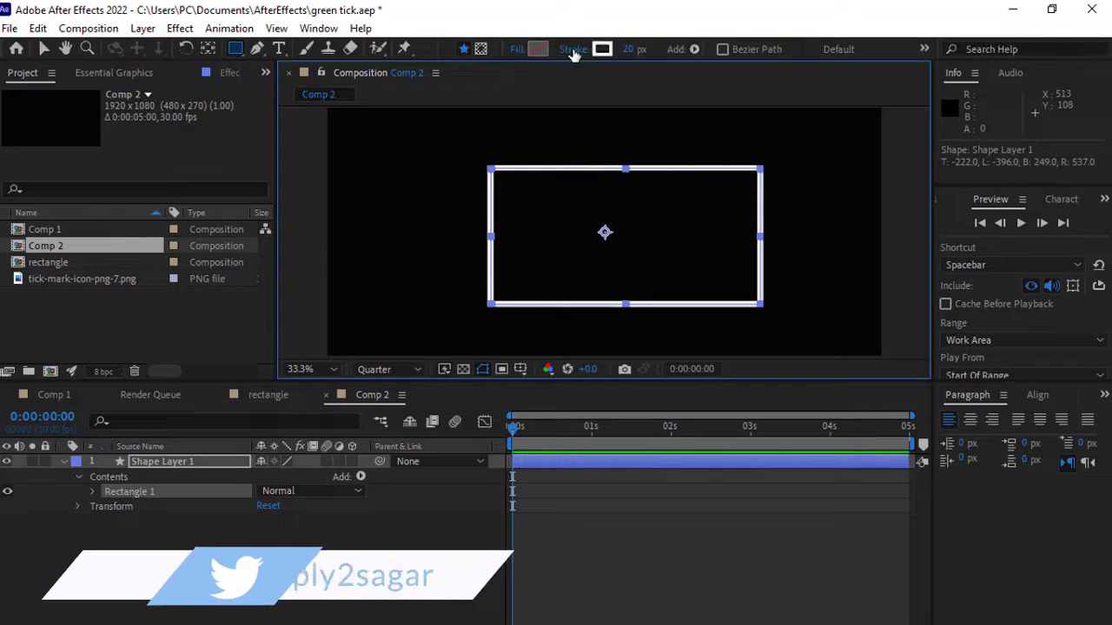
click(572, 49)
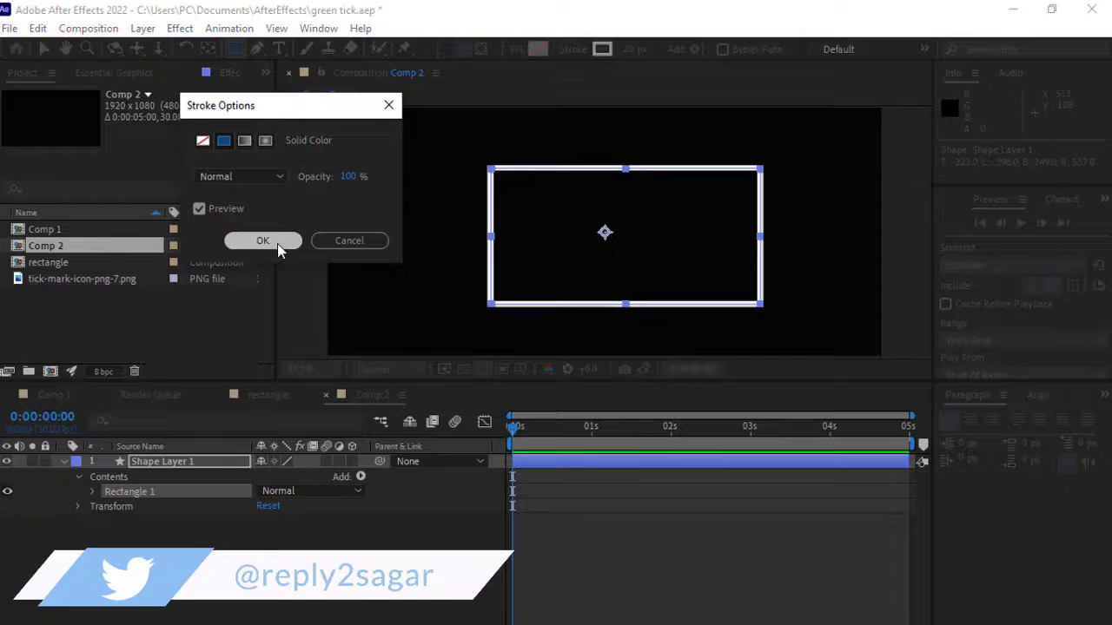
click(262, 241)
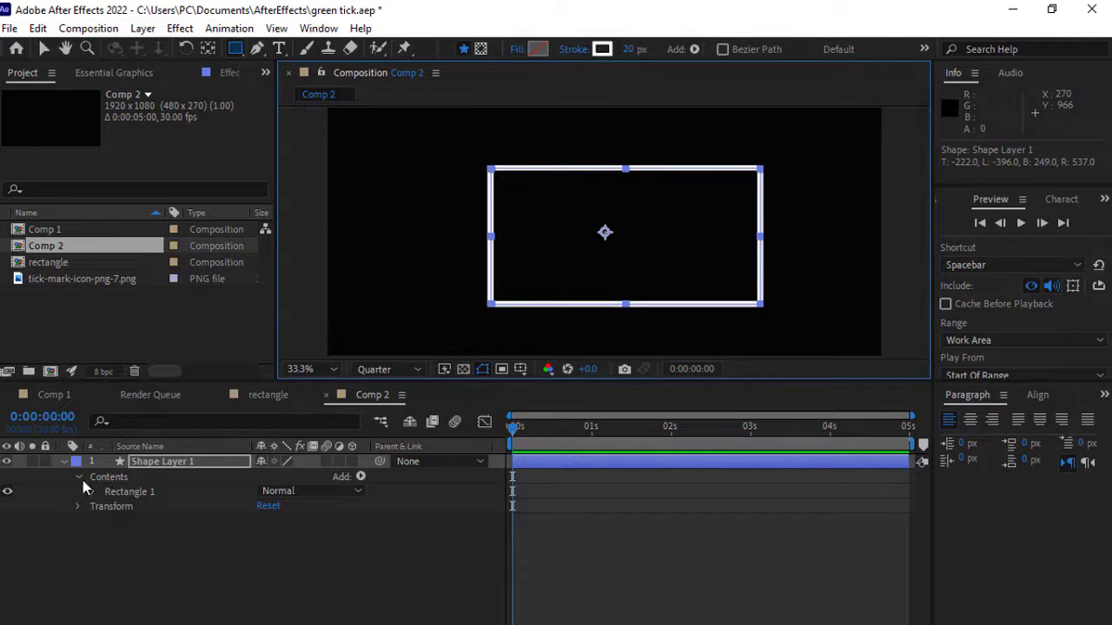
Step: Thin Rectangle 1's Stroke 1 width to 9 px and add a dash to the outline
click(106, 492)
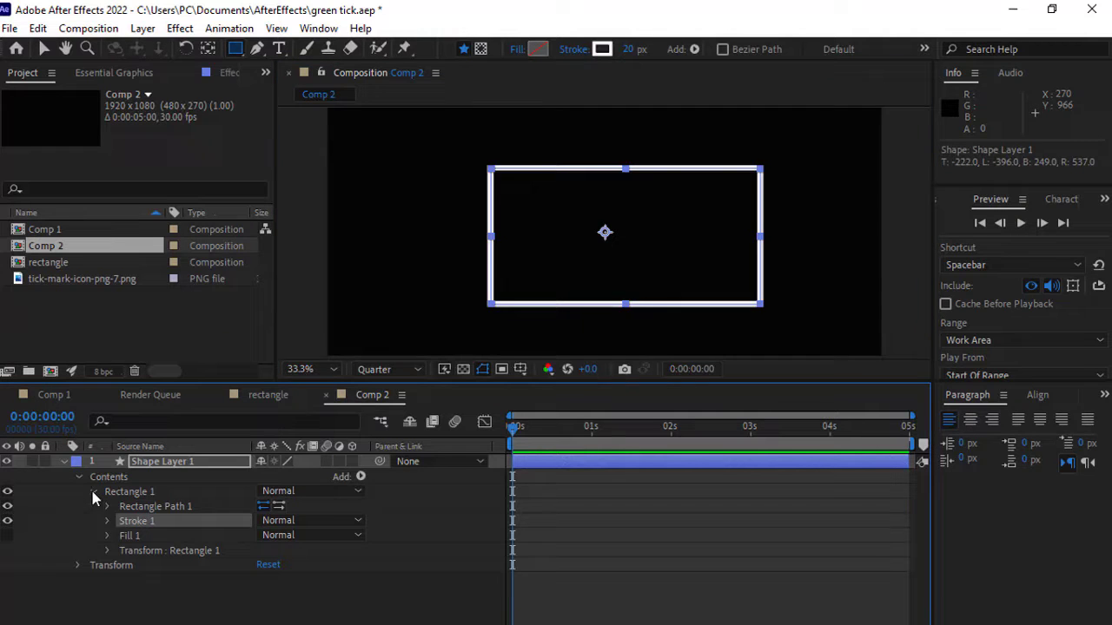
click(106, 521)
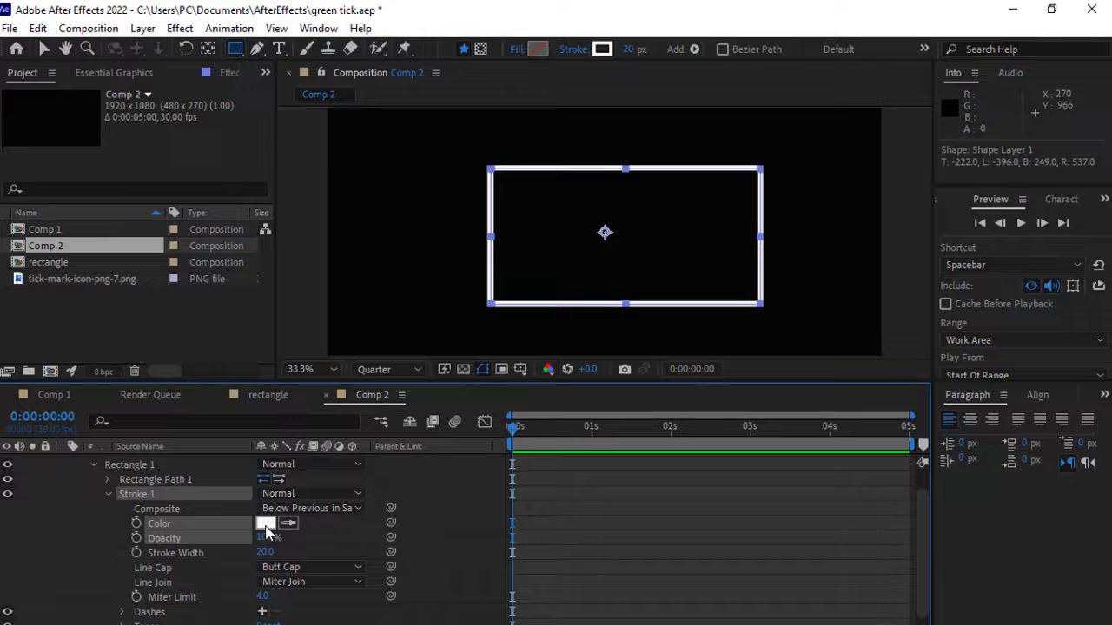
click(265, 523)
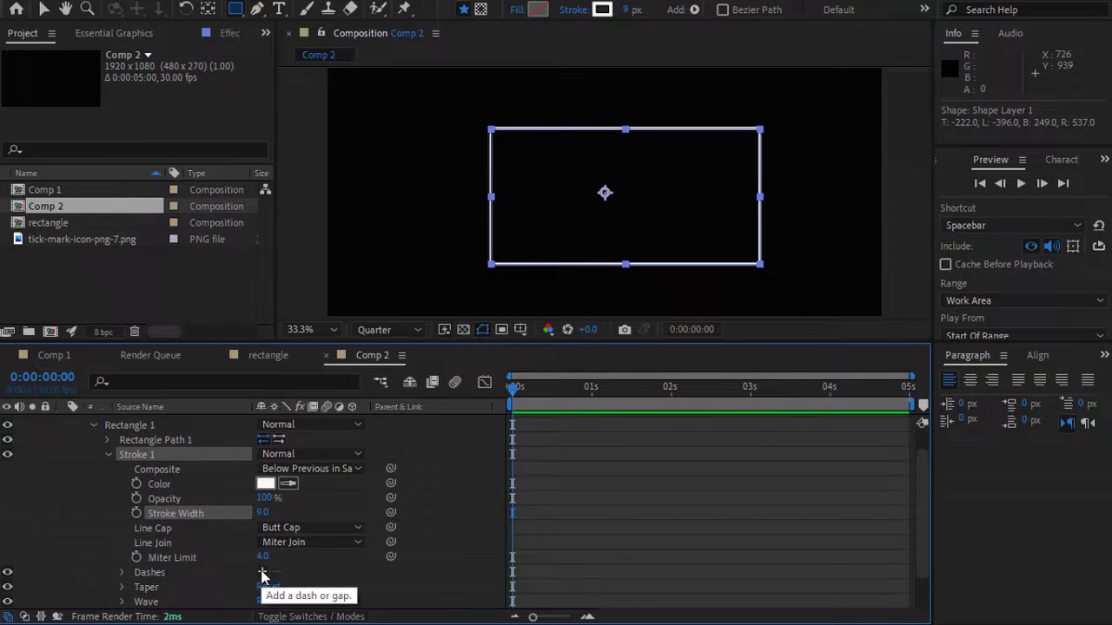
click(262, 571)
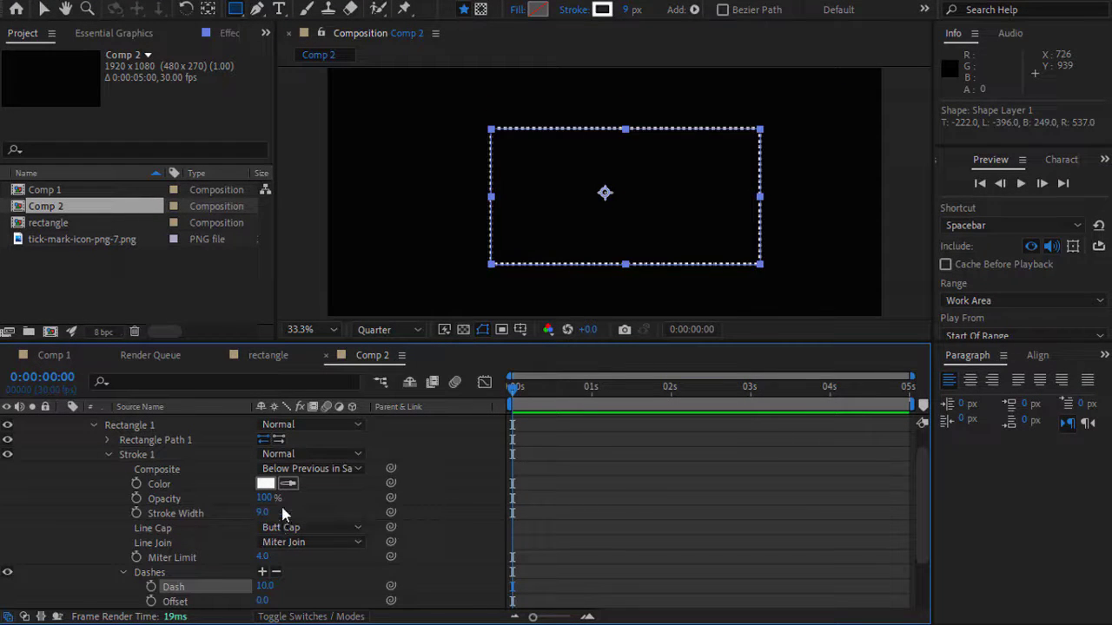
mouse_move(268, 617)
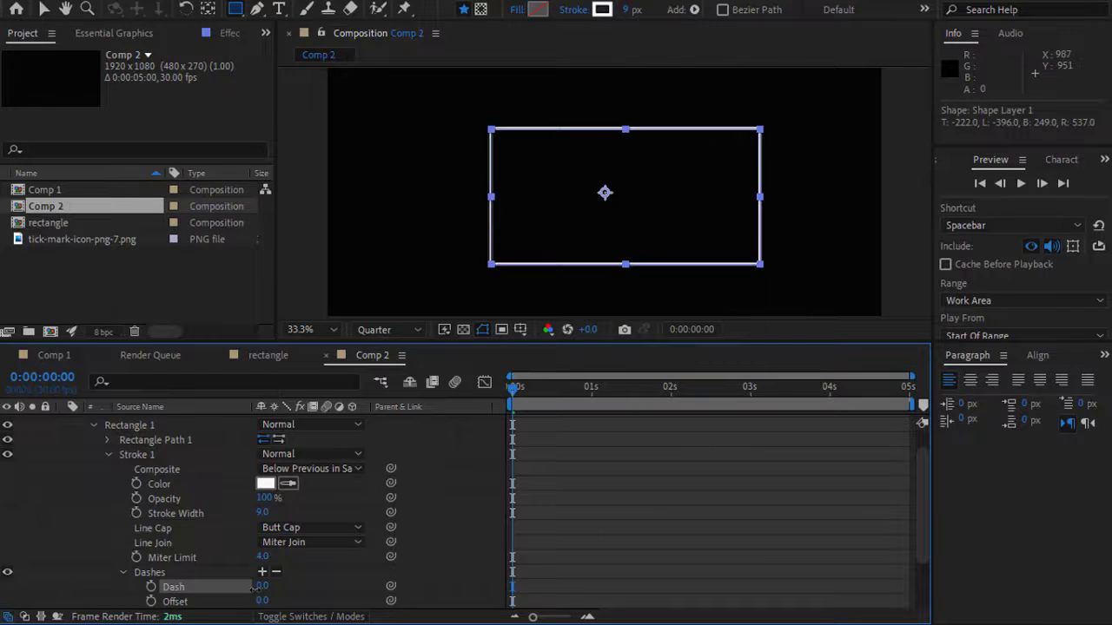
text(30.0)
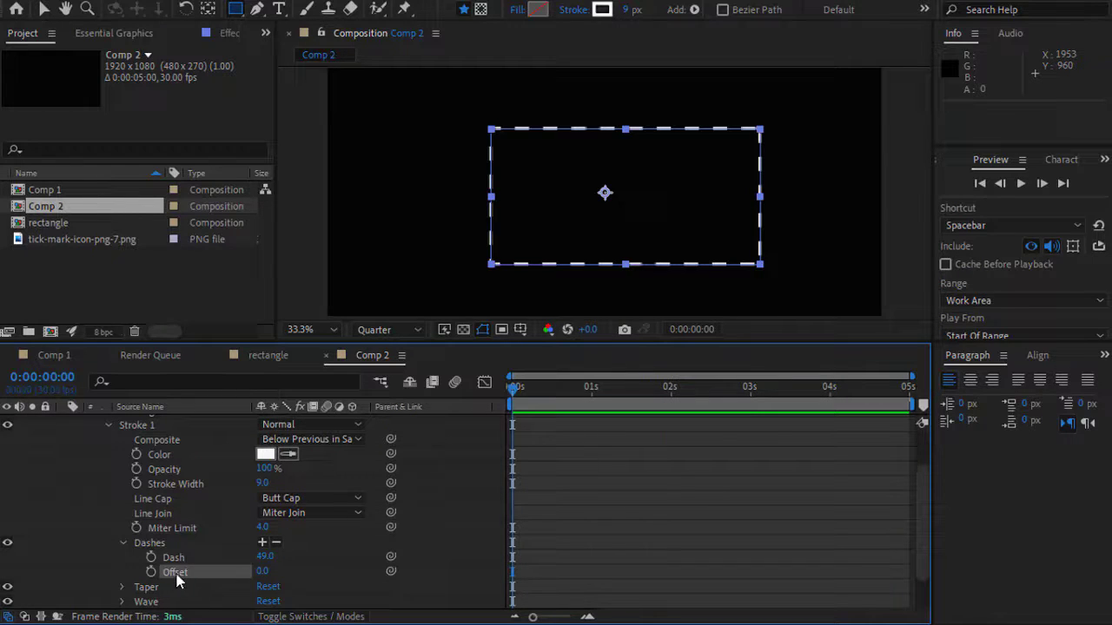
Step: Set the first dash Offset keyframe at 0:00 with the stopwatch
click(151, 571)
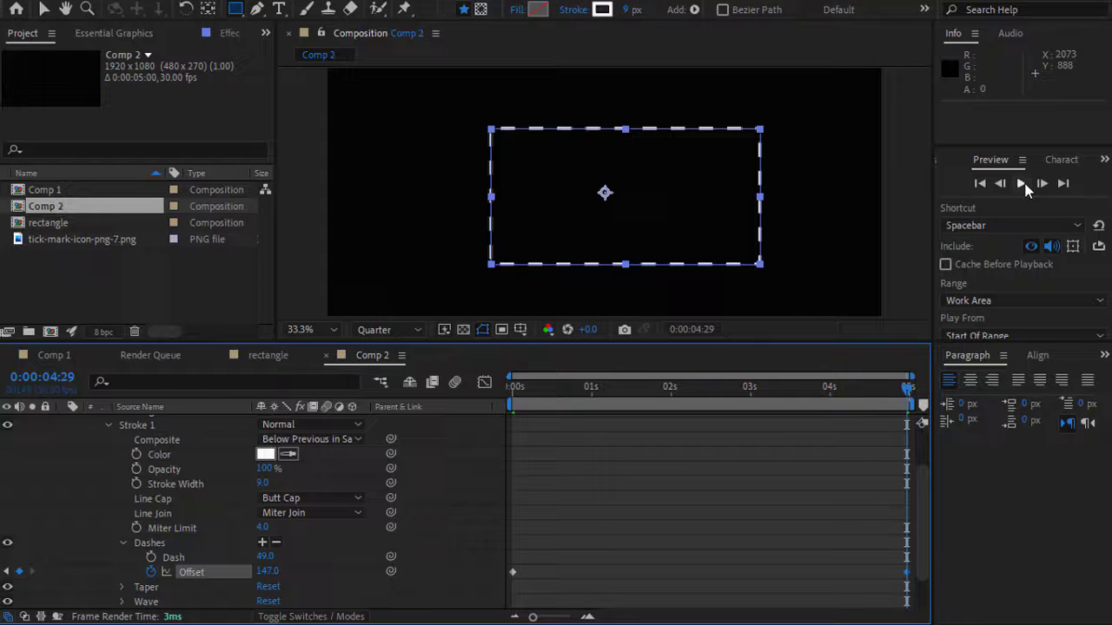
click(1020, 183)
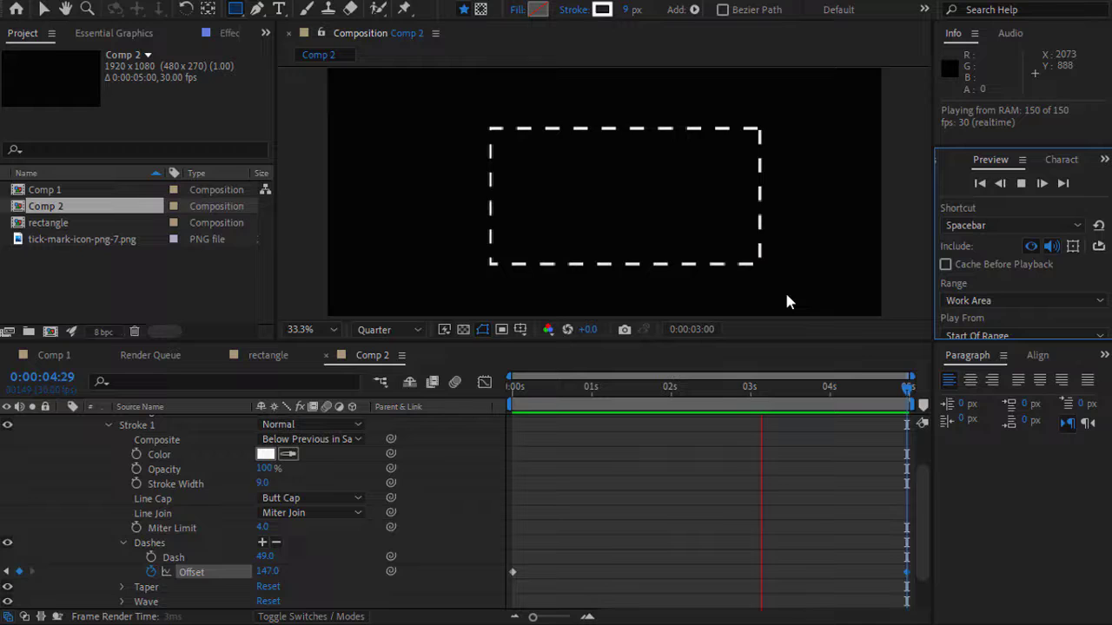
click(1021, 184)
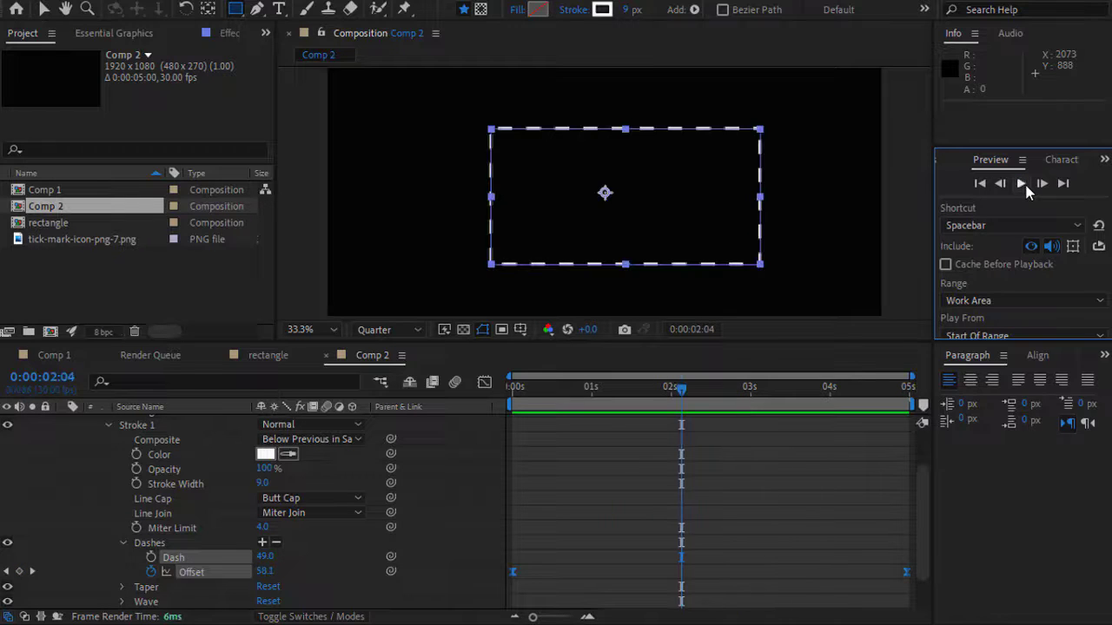